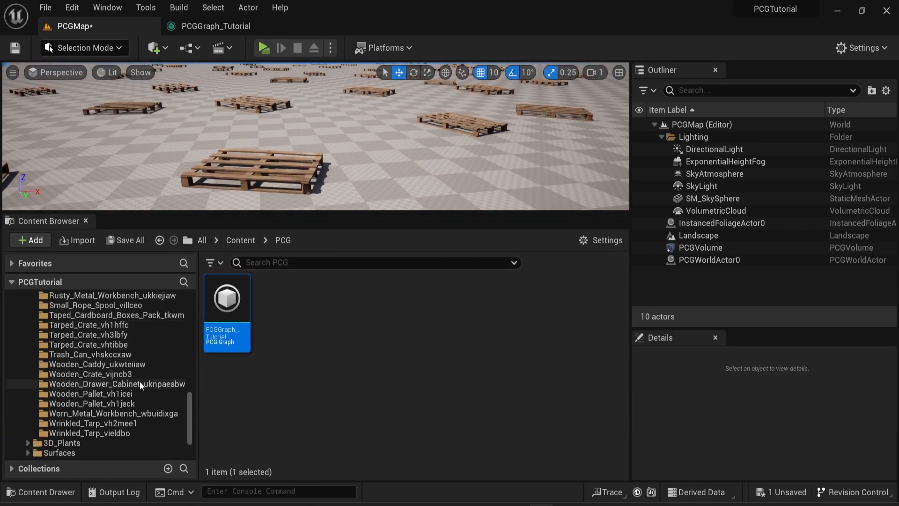
Step: Open S_Wooden_Pallet from the Wooden_Pallet_vh1icei folder in the Static Mesh Editor
{"action": "left_click", "coordinate": [90, 394]}
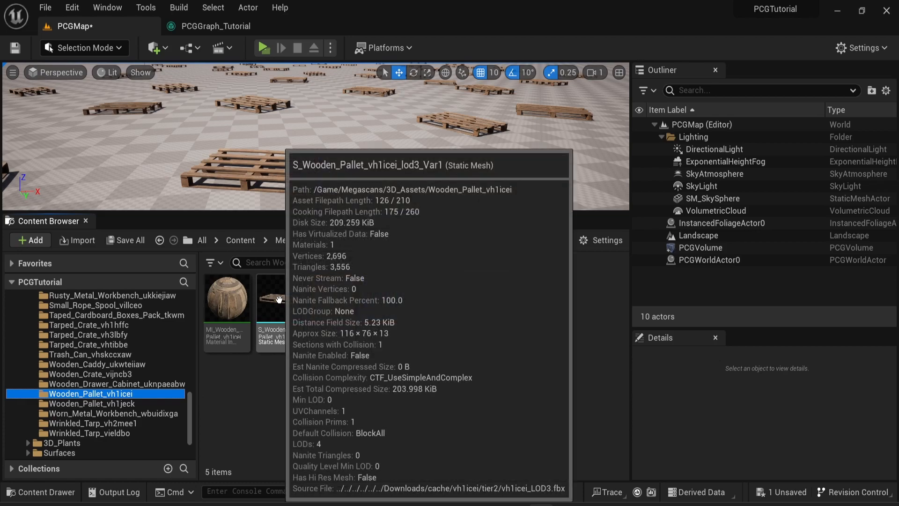
{"action": "double_click", "coordinate": [271, 298]}
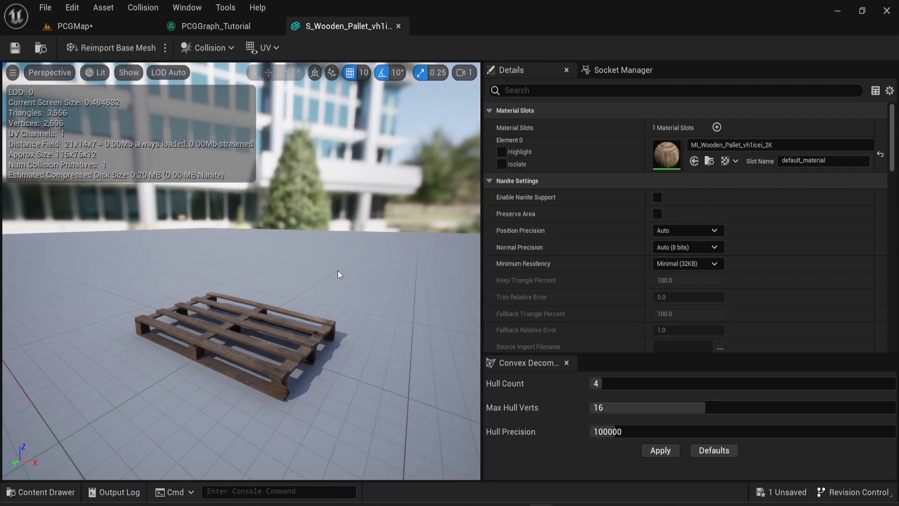
Step: Add a socket to the pallet mesh, raise it to Z 30, and return to PCGGraph_Tutorial
{"action": "left_click", "coordinate": [624, 70]}
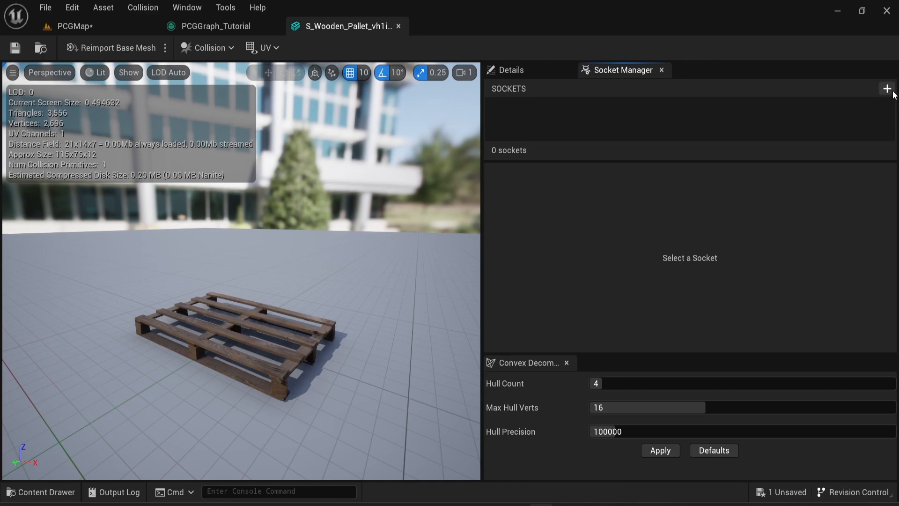
{"action": "left_click", "coordinate": [886, 89]}
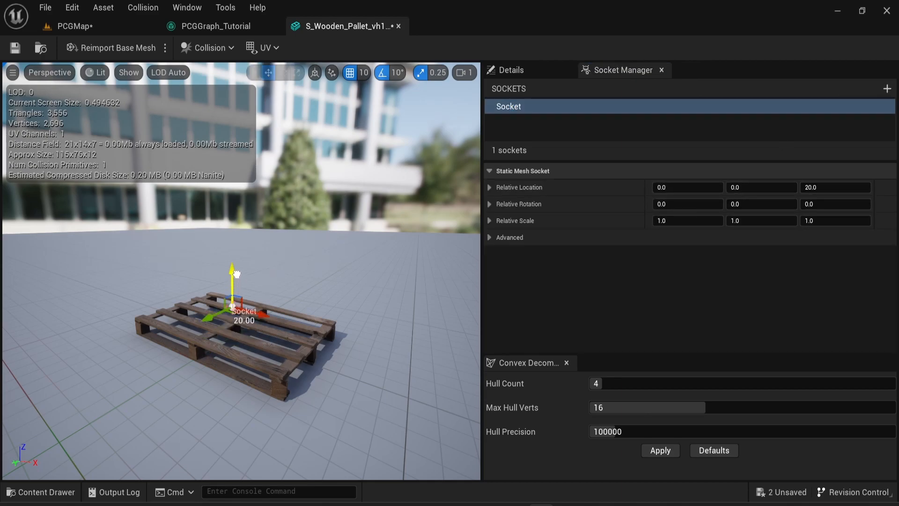
{"action": "left_click_drag", "start_coordinate": [232, 270], "coordinate": [231, 251]}
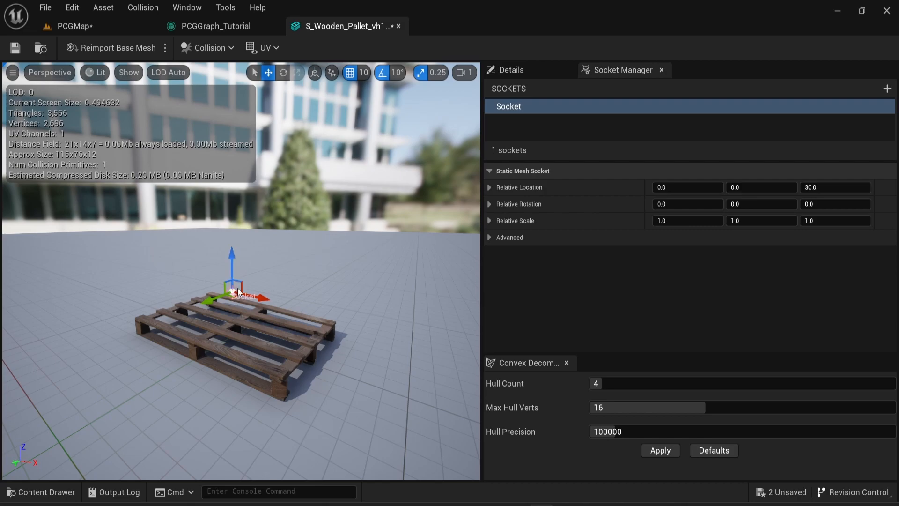
{"action": "left_click", "coordinate": [217, 26]}
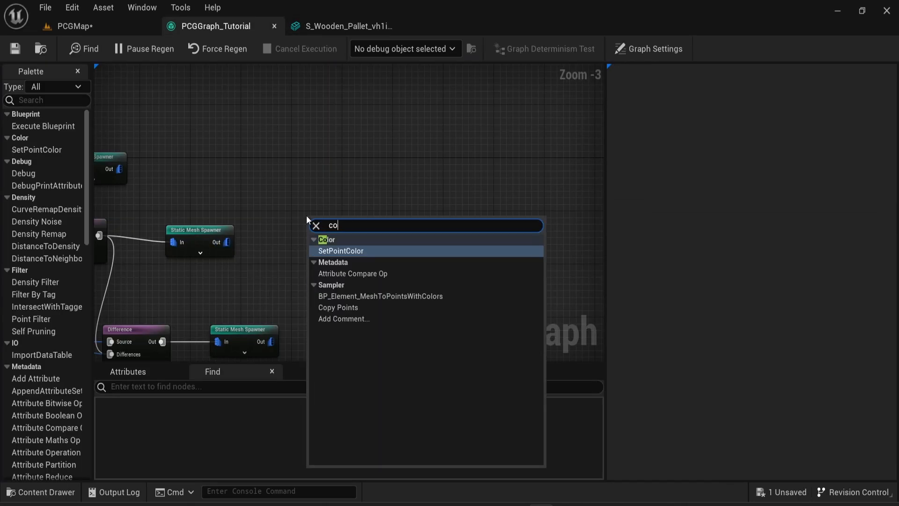
Step: Add Copy Points targeting spawner points, sourced from MeshSocketsToPoints using the vh1icei wooden pallet
{"action": "left_click", "coordinate": [338, 307]}
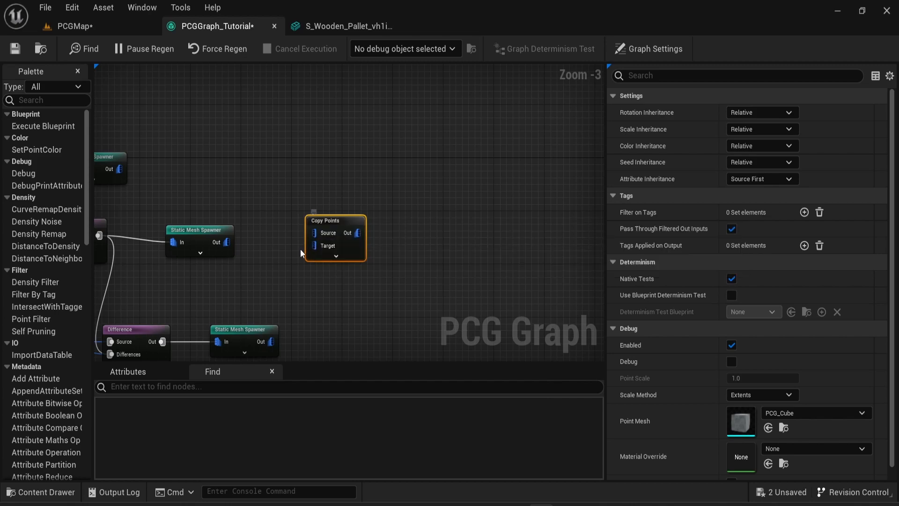
{"action": "left_click_drag", "start_coordinate": [211, 242], "coordinate": [314, 246]}
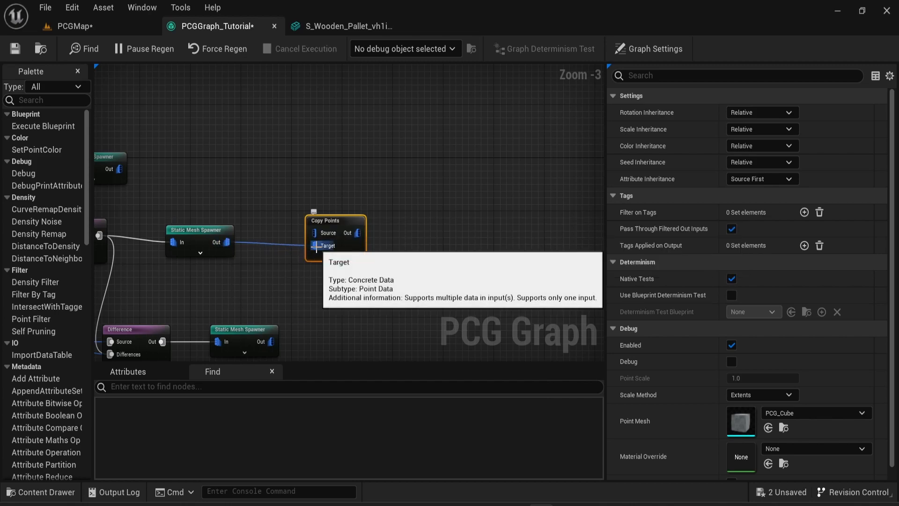
{"action": "mouse_move", "coordinate": [239, 180]}
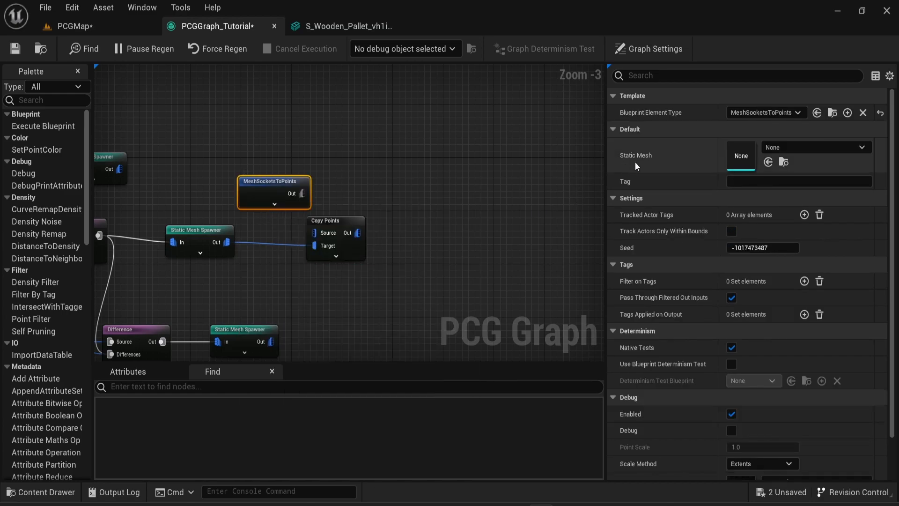
{"action": "left_click", "coordinate": [812, 147]}
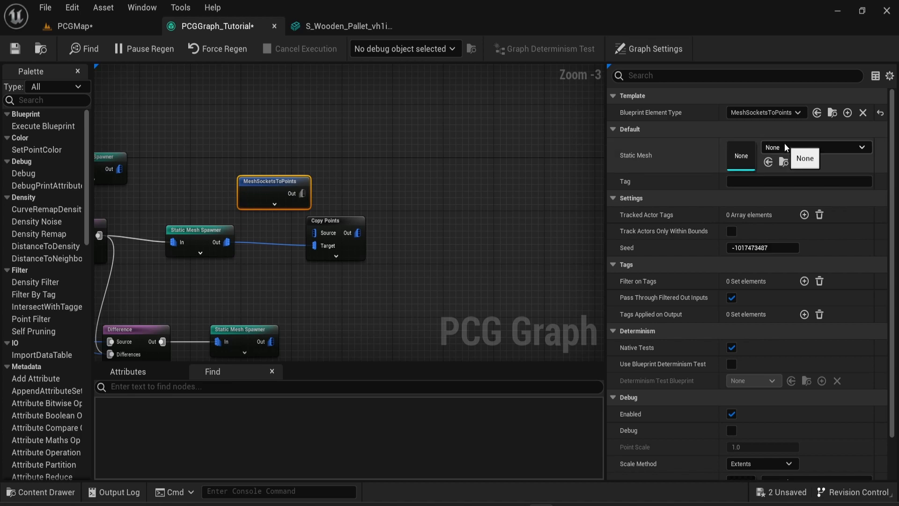
{"action": "type", "text": "pallet"}
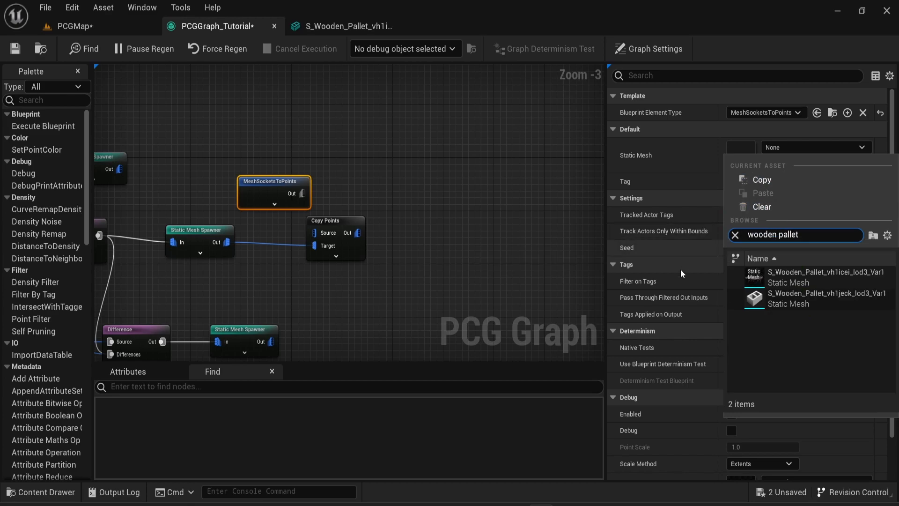
{"action": "left_click", "coordinate": [824, 276]}
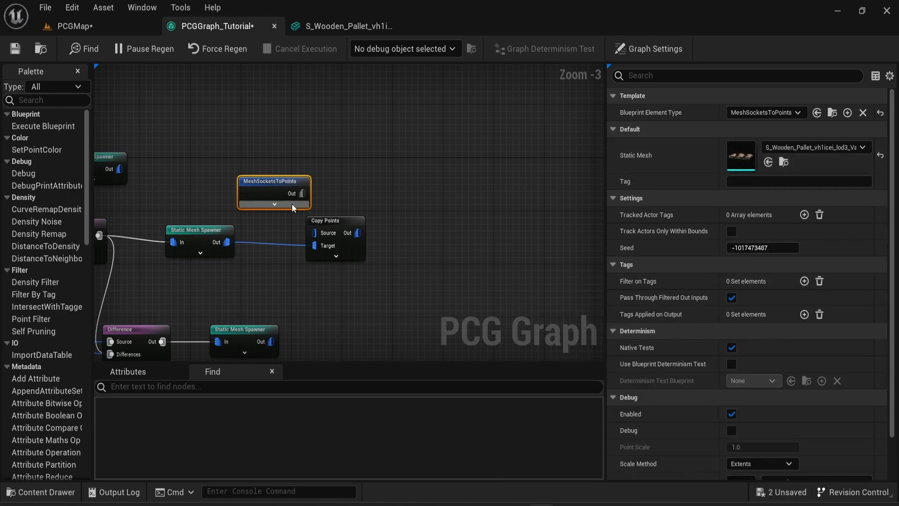
{"action": "mouse_move", "coordinate": [337, 225]}
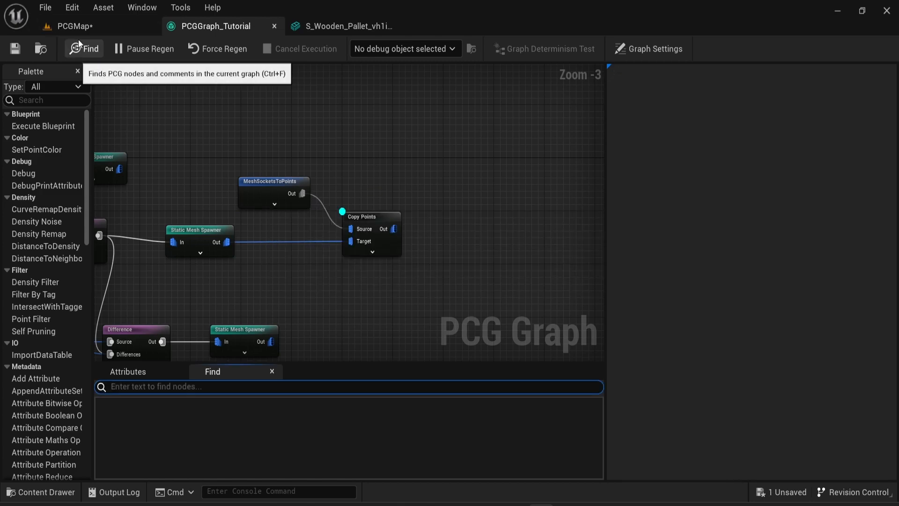
{"action": "left_click", "coordinate": [73, 25]}
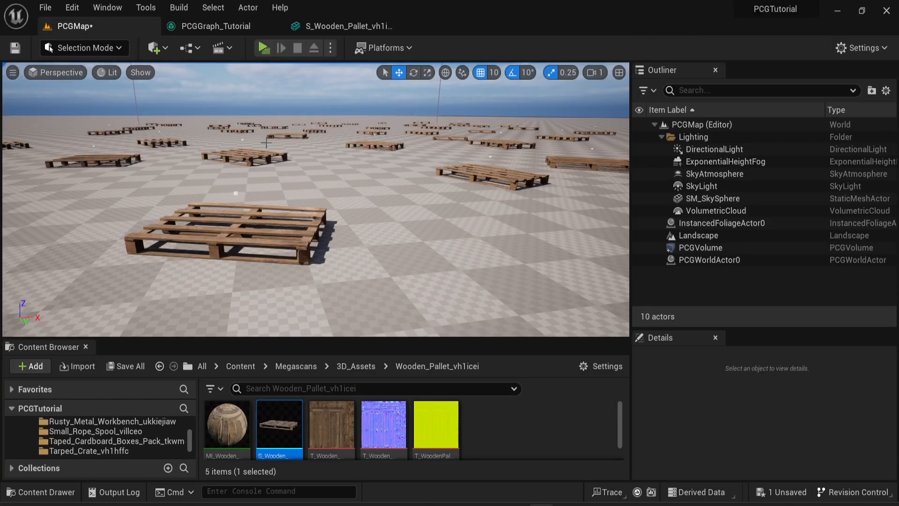
{"action": "double_click", "coordinate": [279, 424]}
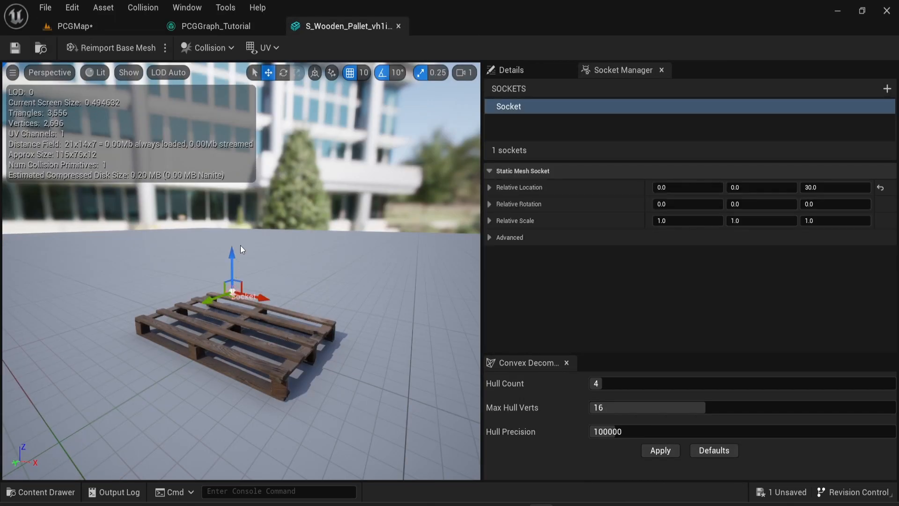
{"action": "left_click", "coordinate": [217, 26]}
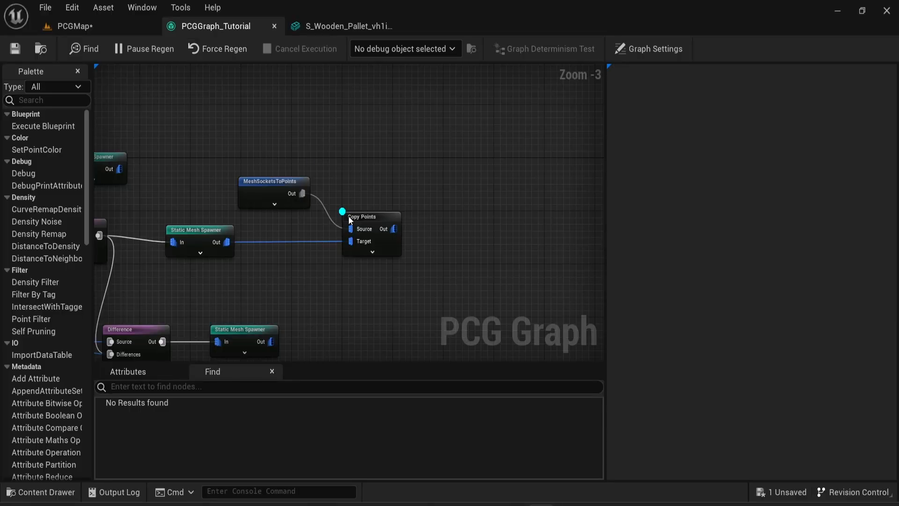
Step: Add a Transform Points node after Copy Points with maximum Z rotation 180.0
{"action": "left_click_drag", "start_coordinate": [393, 228], "coordinate": [439, 225]}
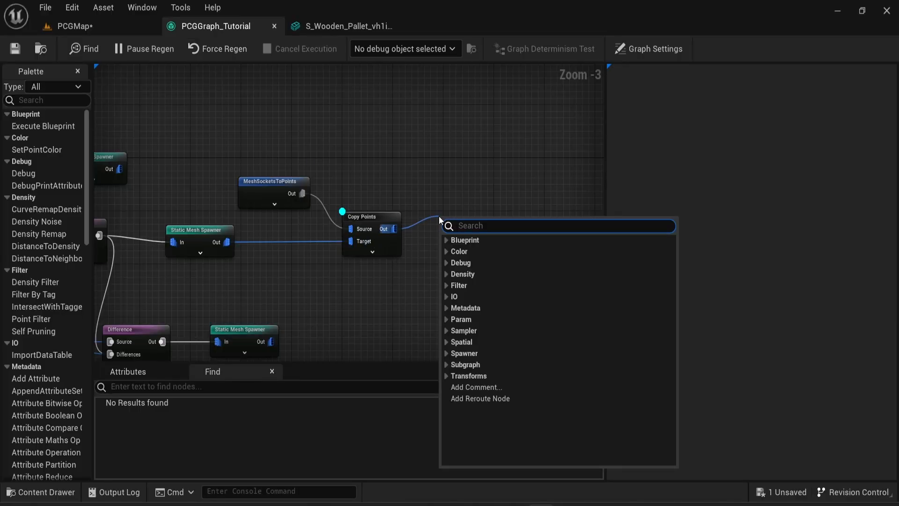
{"action": "type", "text": "trans"}
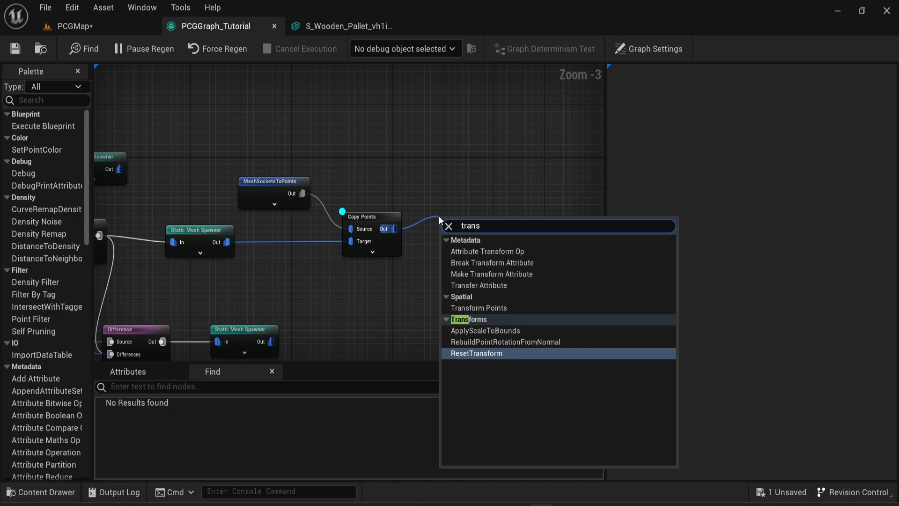
{"action": "left_click", "coordinate": [478, 308]}
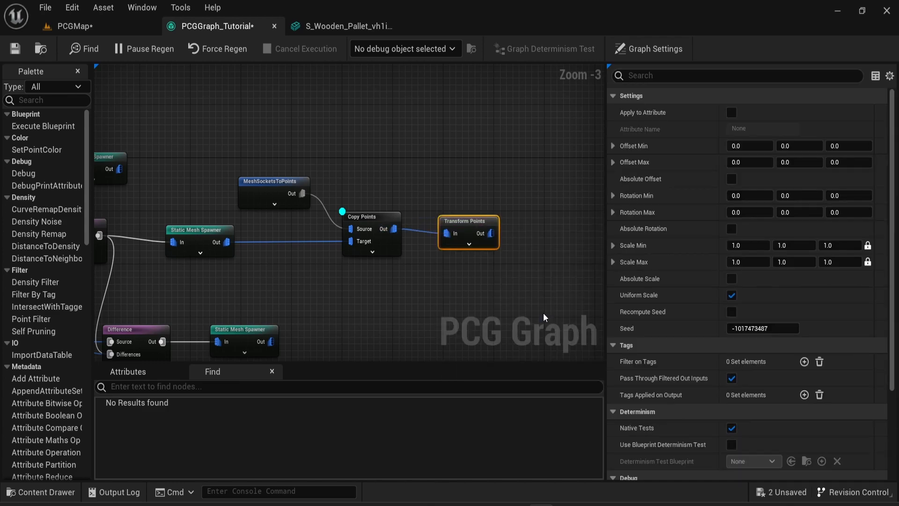
{"action": "left_click", "coordinate": [849, 212]}
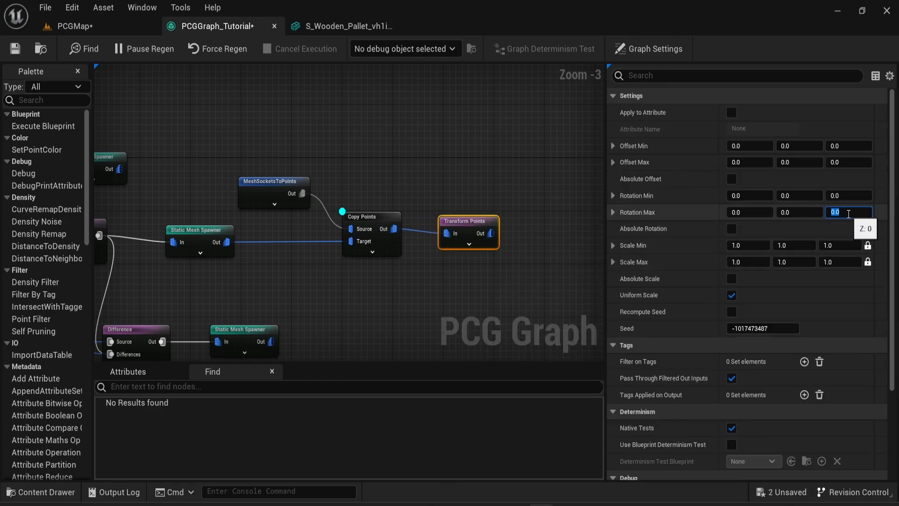
{"action": "type", "text": "180.0"}
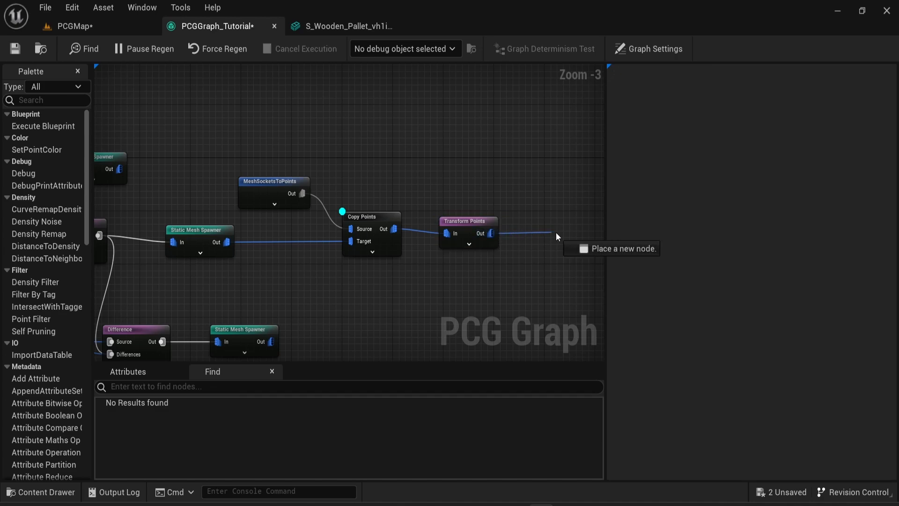
Step: Add a Static Mesh Spawner after Transform Points with a dirty plastic crate mesh entry
{"action": "type", "text": "sta"}
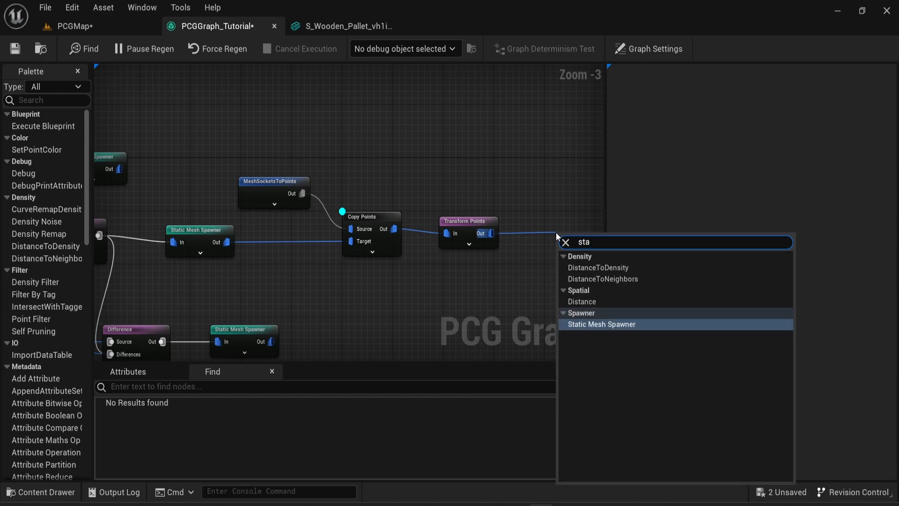
{"action": "left_click", "coordinate": [618, 324]}
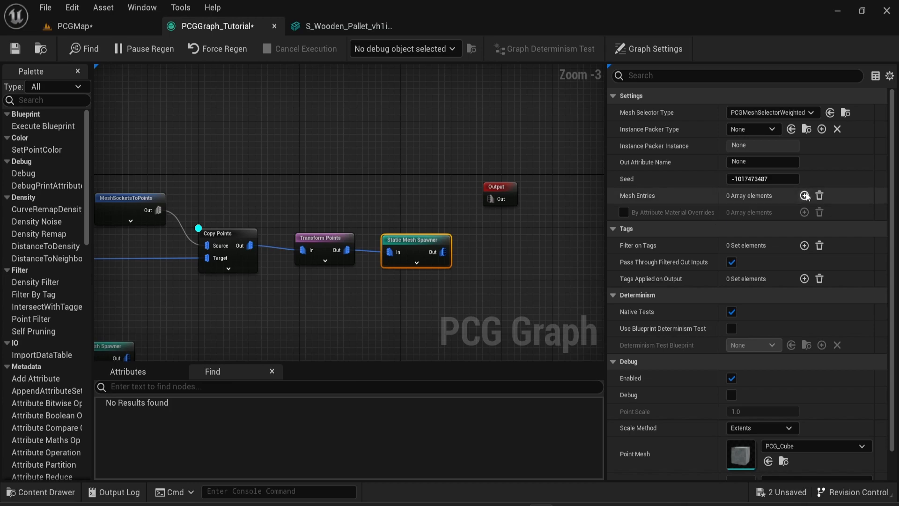
{"action": "left_click", "coordinate": [804, 196]}
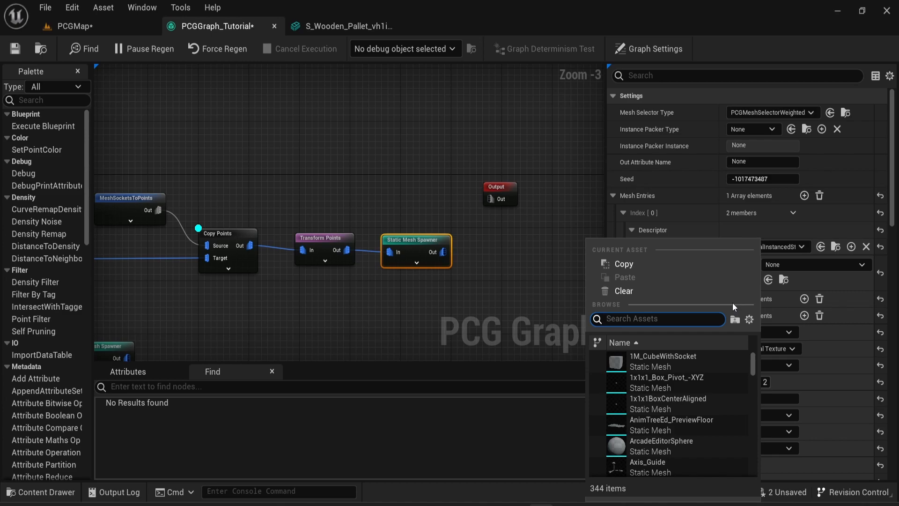
{"action": "type", "text": "crate"}
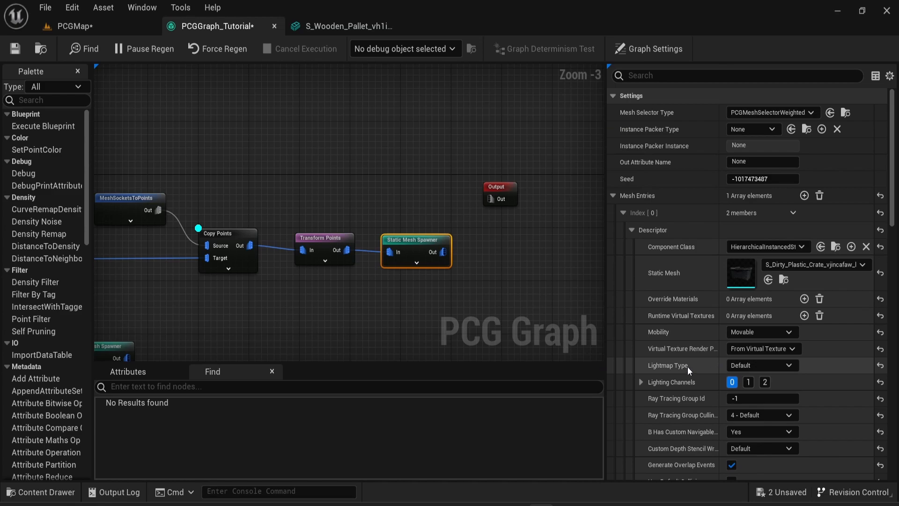
Step: Check the crates in the level, add Socket0 at 20,0,10 to the pallet, return to PCGMap
{"action": "left_click", "coordinate": [73, 25]}
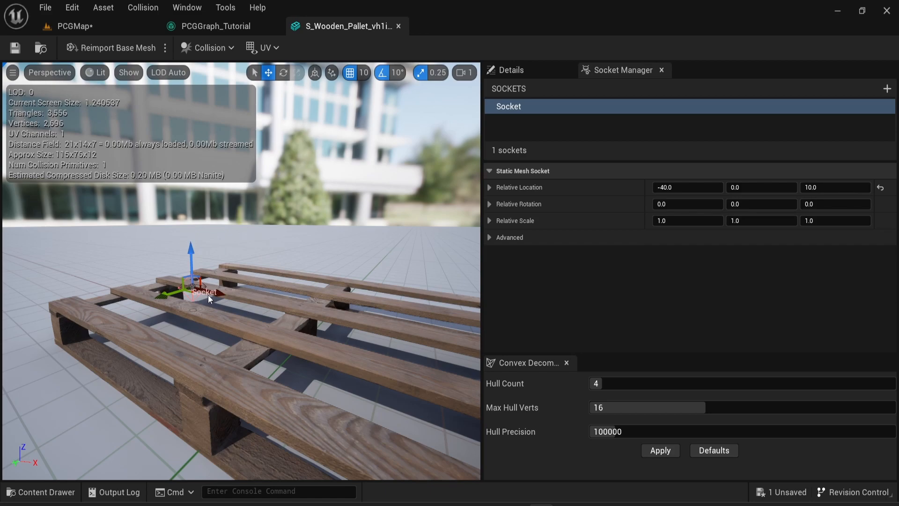
{"action": "left_click", "coordinate": [217, 26]}
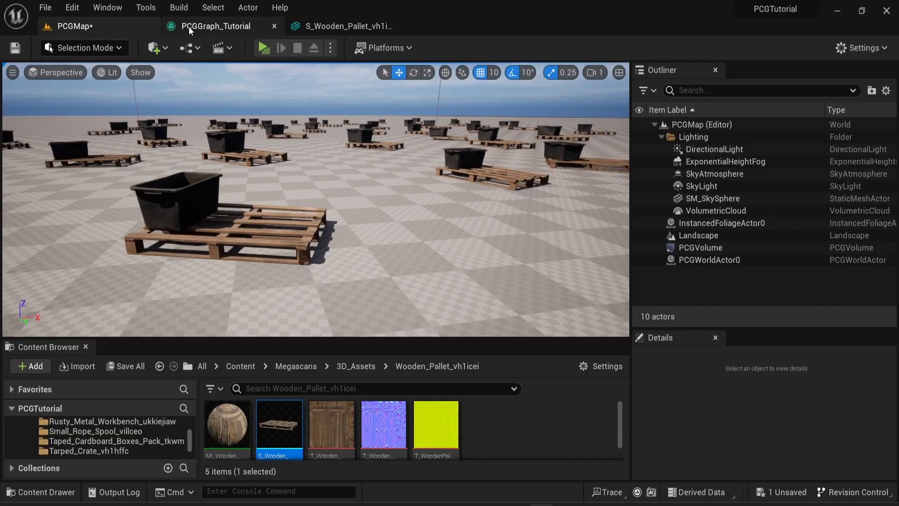
{"action": "left_click", "coordinate": [344, 26]}
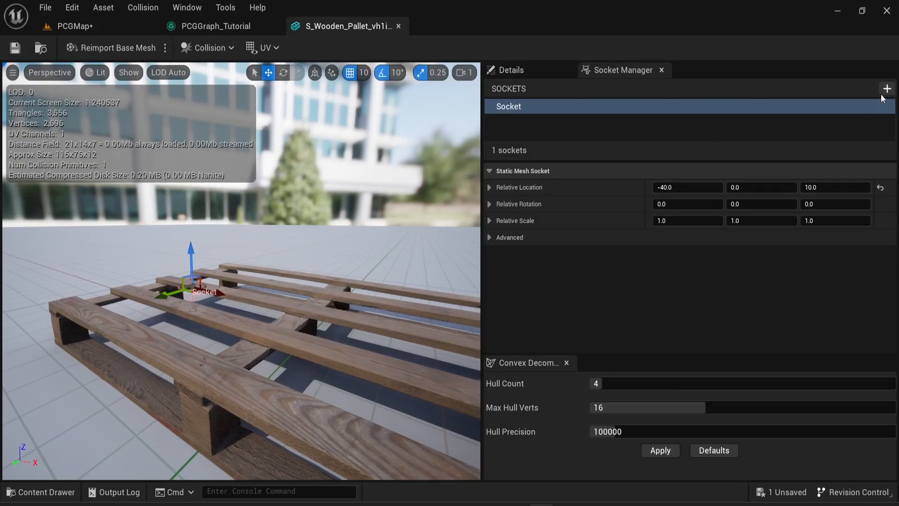
{"action": "left_click", "coordinate": [886, 88]}
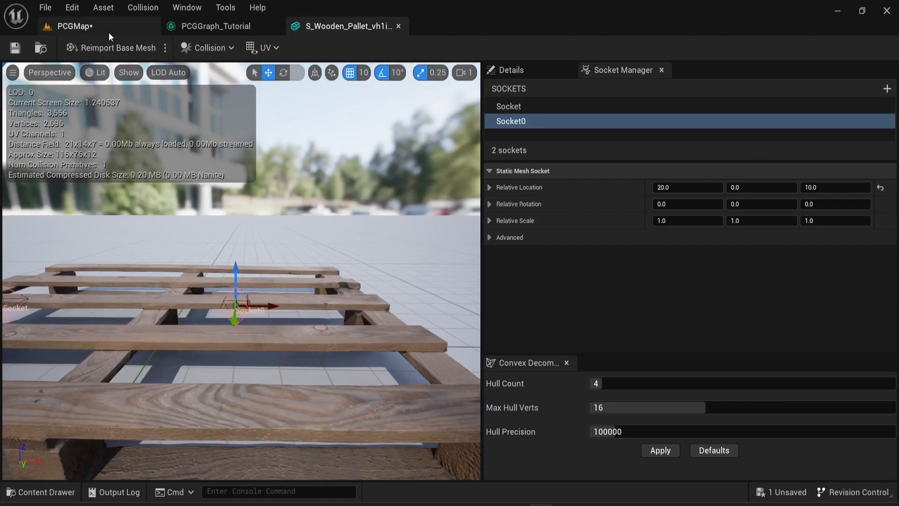
{"action": "left_click", "coordinate": [73, 26]}
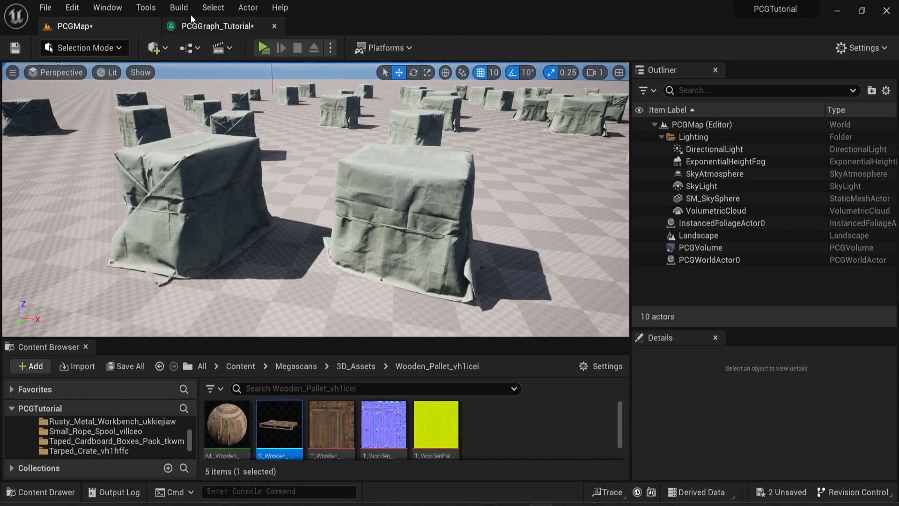
Step: Add Copy Points and a Mesh Sampler, wiring the tarped crate spawner into Target
{"action": "left_click", "coordinate": [218, 26]}
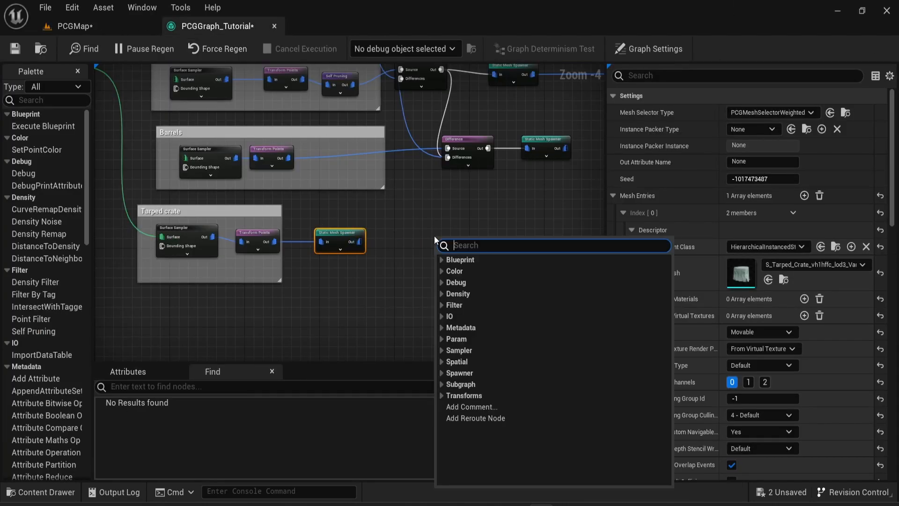
{"action": "type", "text": "co"}
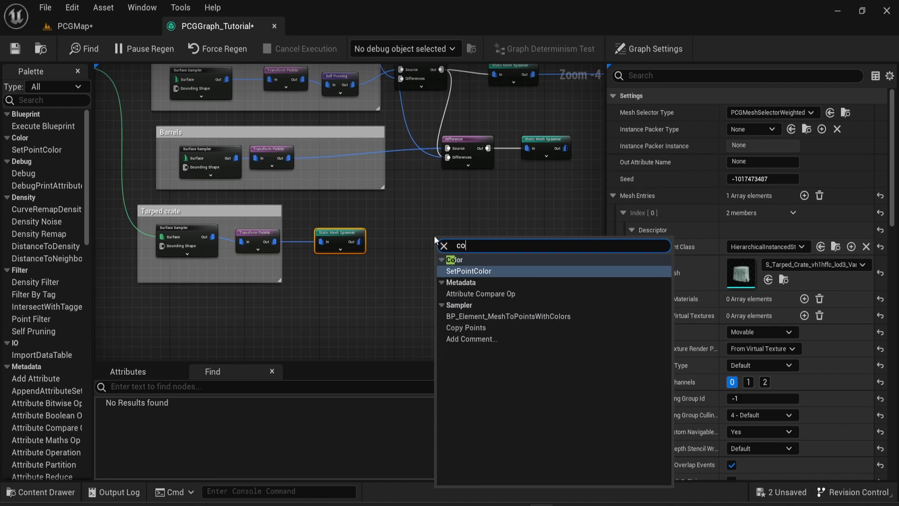
{"action": "left_click", "coordinate": [466, 327]}
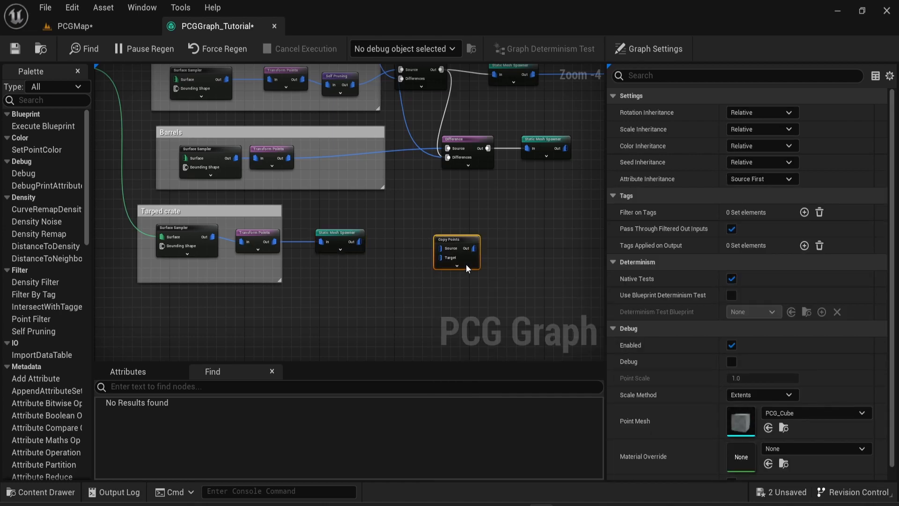
{"action": "left_click", "coordinate": [325, 265]}
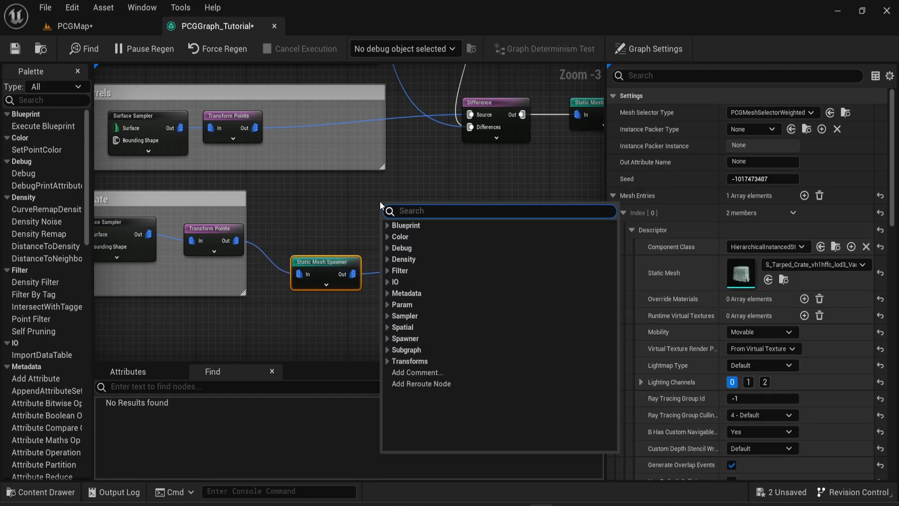
{"action": "type", "text": "mesh"}
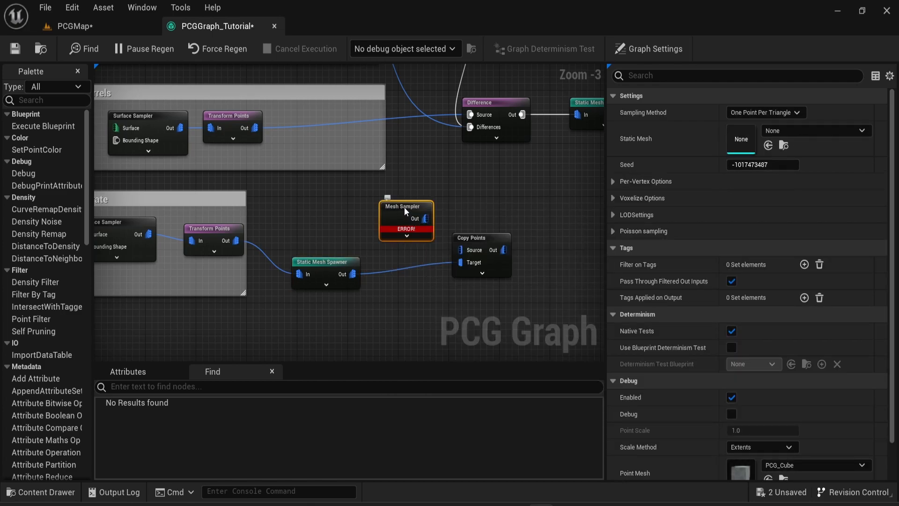
{"action": "left_click_drag", "start_coordinate": [406, 206], "coordinate": [368, 195]}
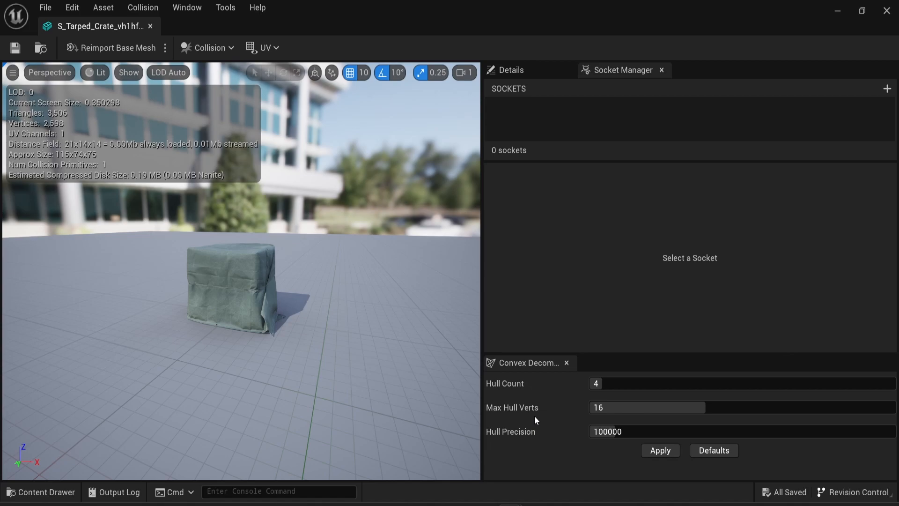
Step: View the debug points in the level, then select the Mesh Sampler in the graph
{"action": "left_click", "coordinate": [215, 26]}
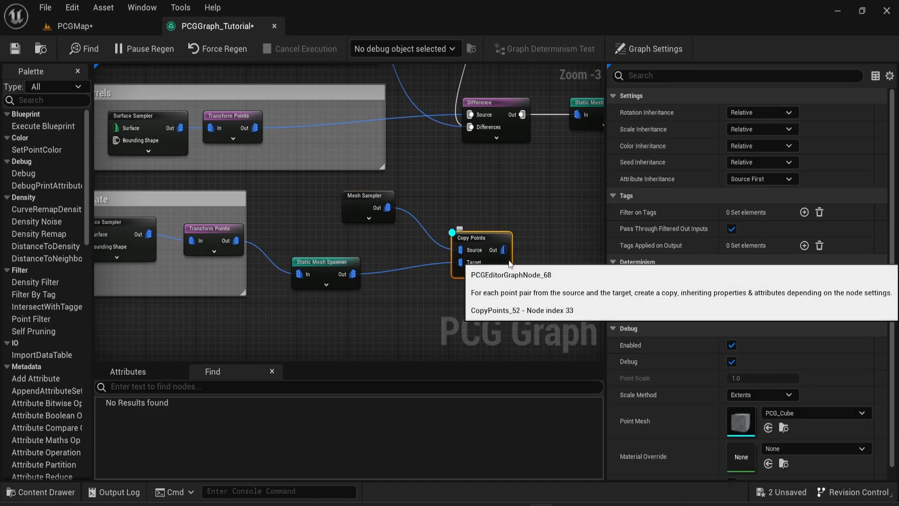
{"action": "left_click", "coordinate": [74, 25]}
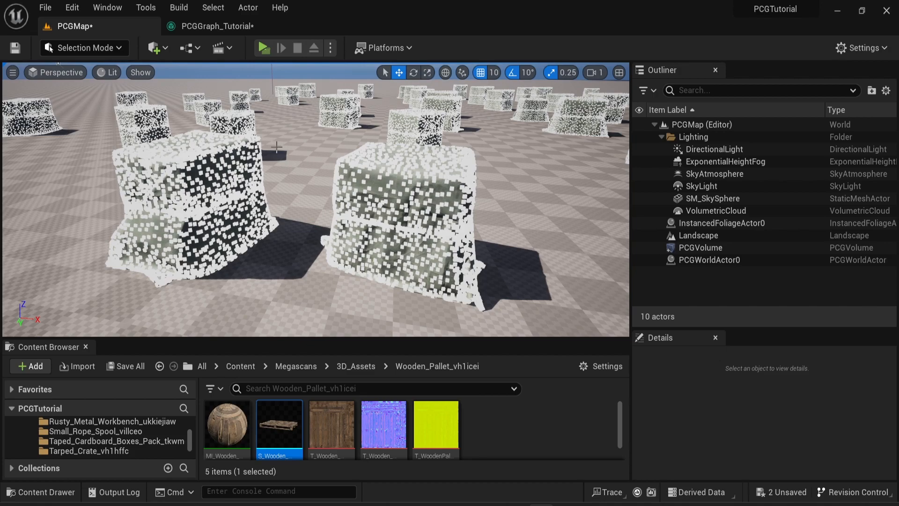
{"action": "mouse_move", "coordinate": [218, 26]}
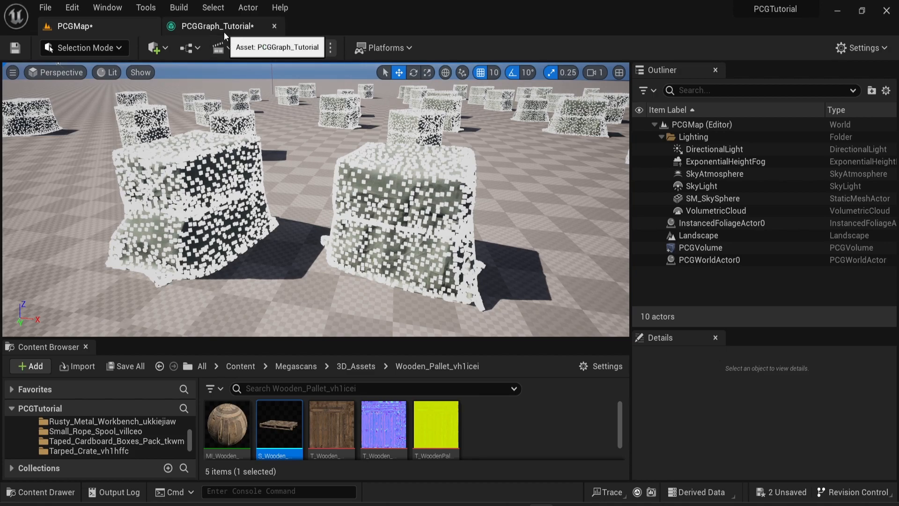
{"action": "left_click", "coordinate": [217, 26]}
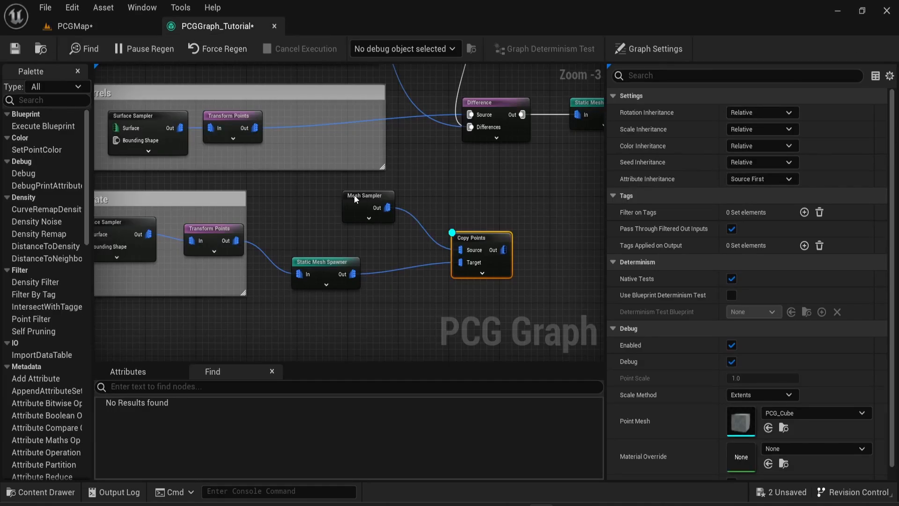
{"action": "left_click", "coordinate": [368, 195]}
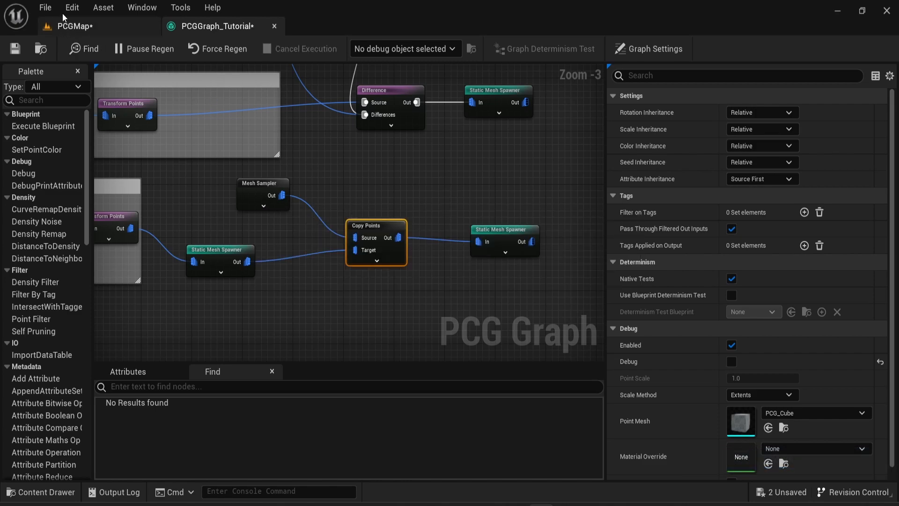
Step: Switch between the PCGMap level and PCG graph to inspect the point-covered tarped crates
{"action": "left_click", "coordinate": [74, 25]}
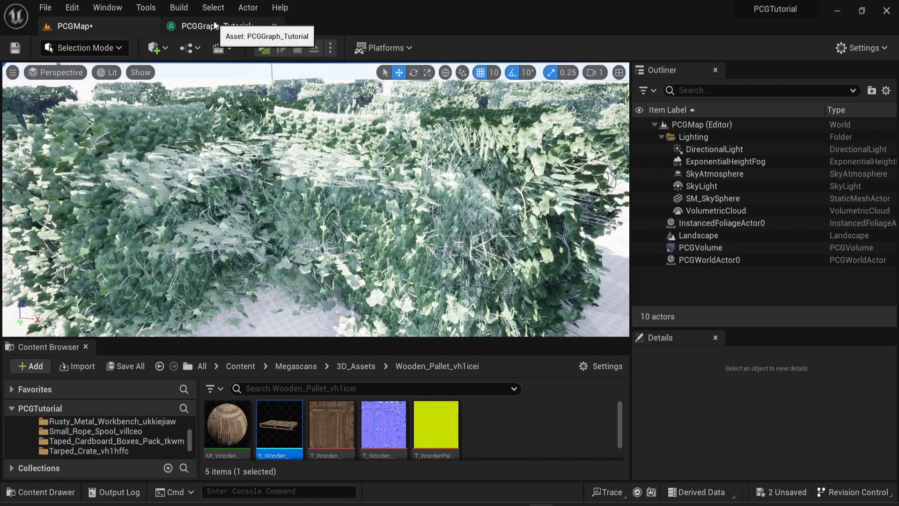
{"action": "left_click", "coordinate": [206, 26]}
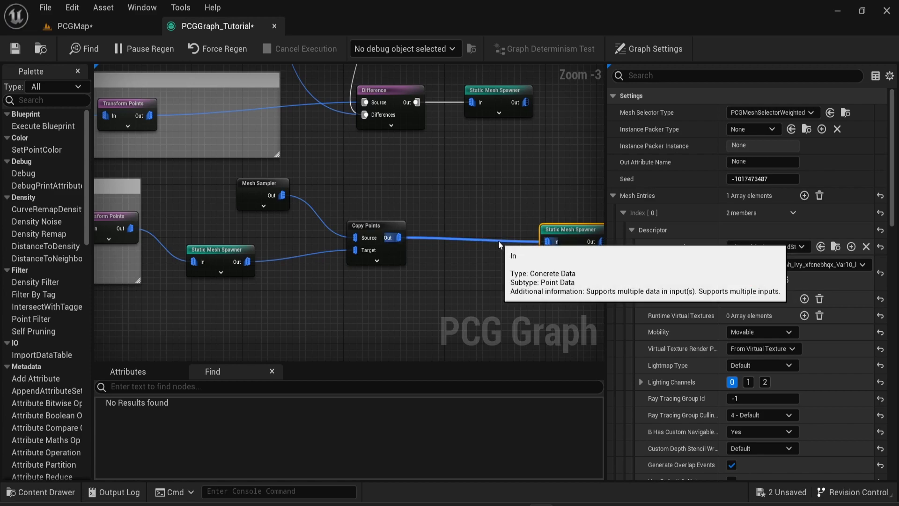
{"action": "mouse_move", "coordinate": [452, 210]}
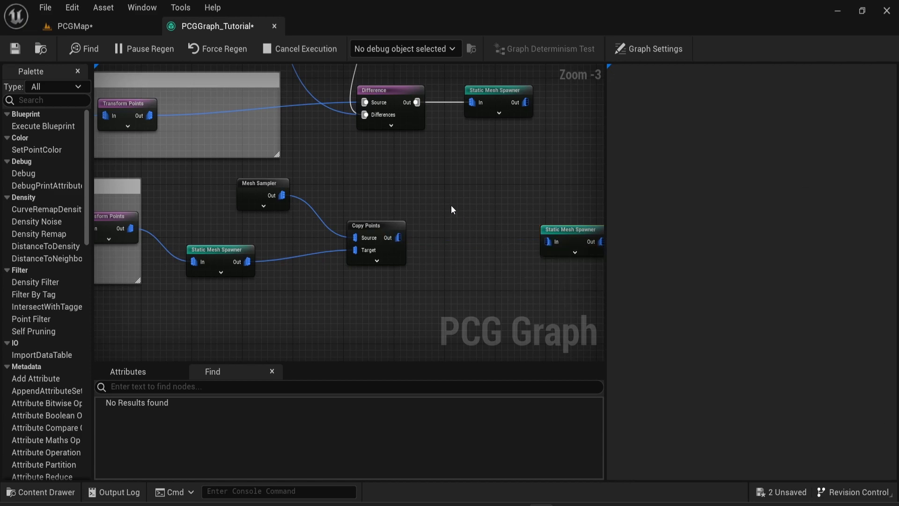
{"action": "mouse_move", "coordinate": [473, 226]}
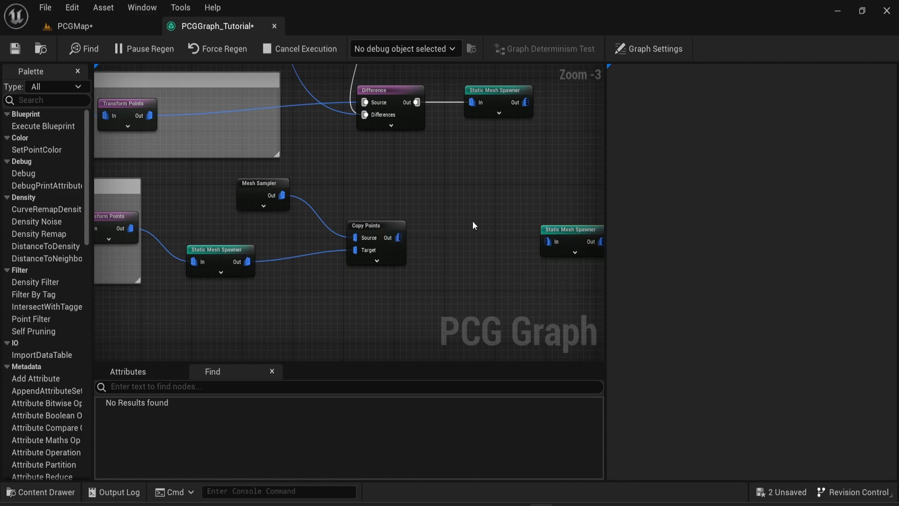
{"action": "left_click", "coordinate": [74, 26]}
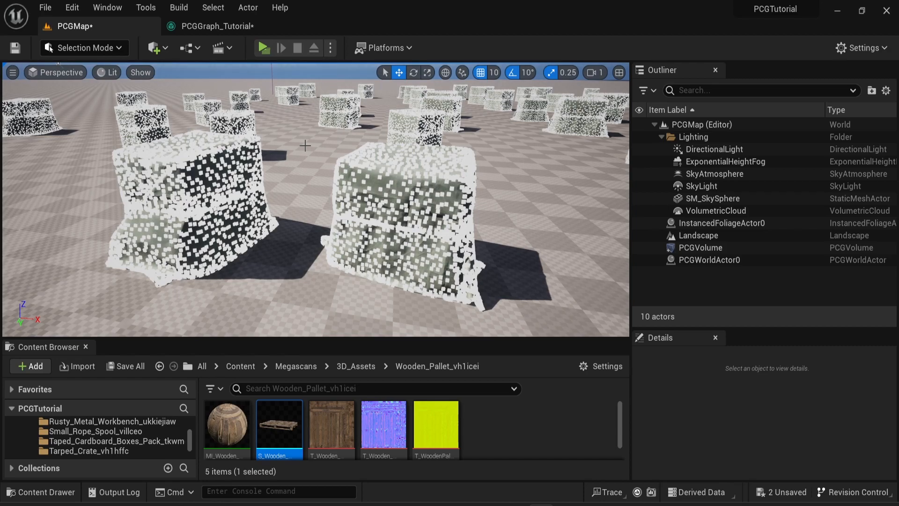
Step: Add a Density Filter after Copy Points and insert Density Noise before it
{"action": "left_click", "coordinate": [212, 26]}
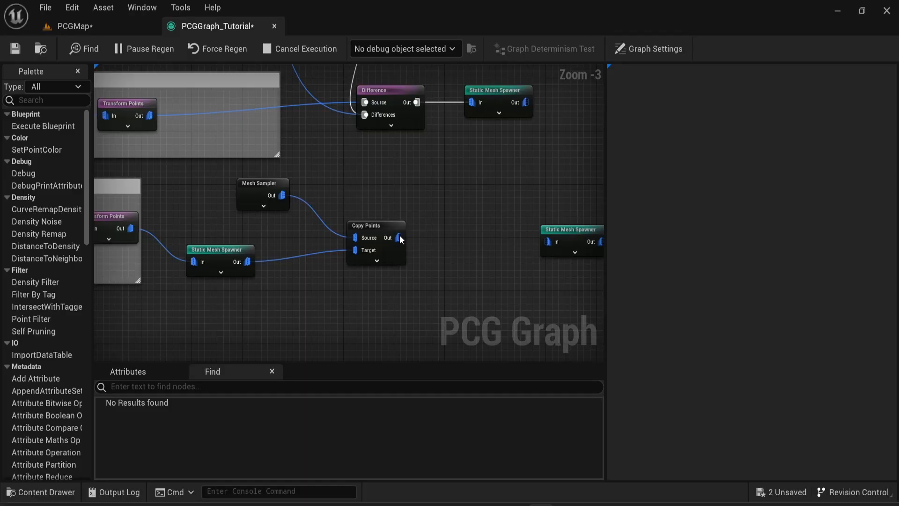
{"action": "left_click_drag", "start_coordinate": [396, 238], "coordinate": [452, 230]}
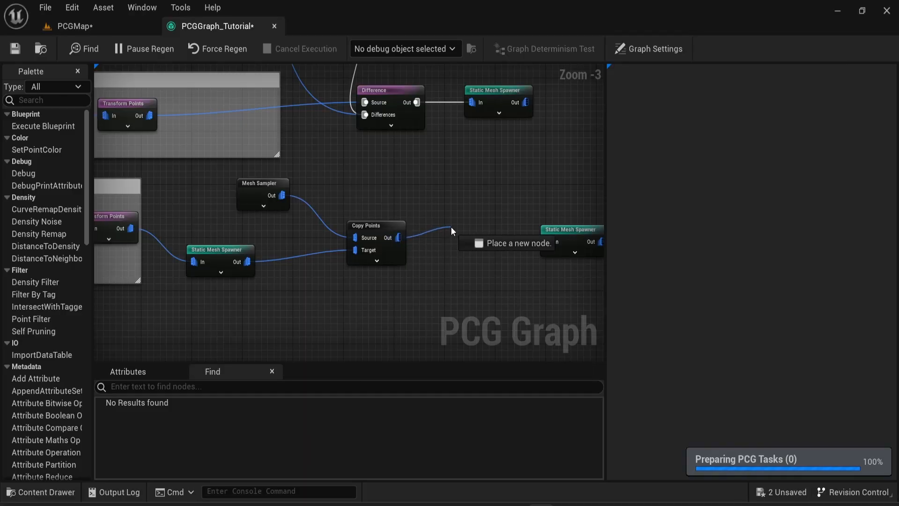
{"action": "type", "text": "desn"}
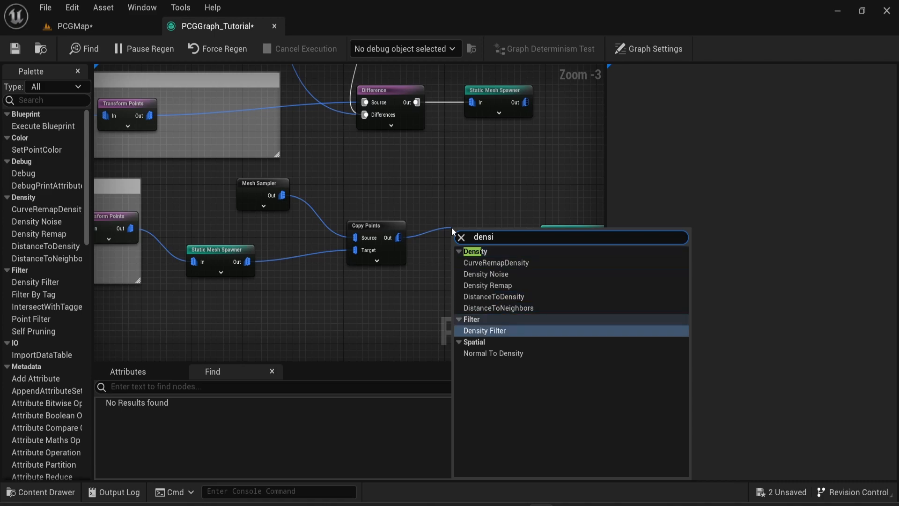
{"action": "left_click", "coordinate": [484, 330]}
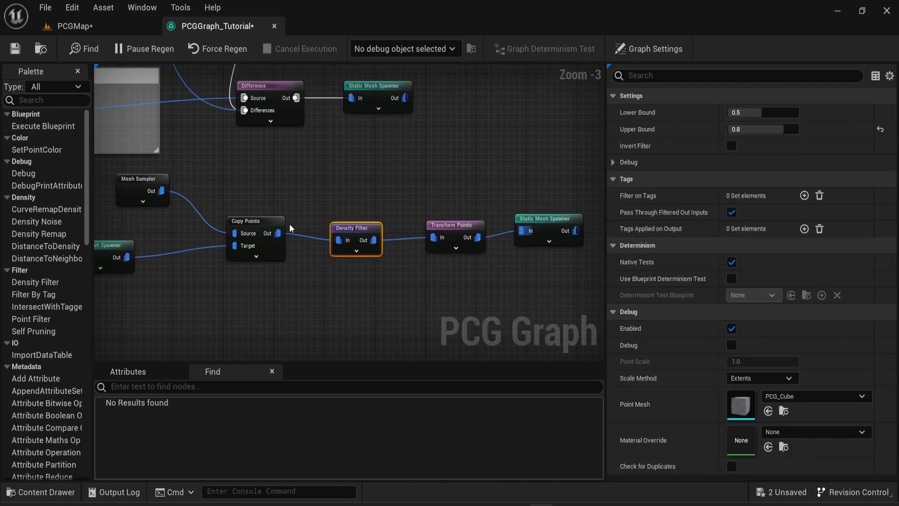
{"action": "type", "text": "dens"}
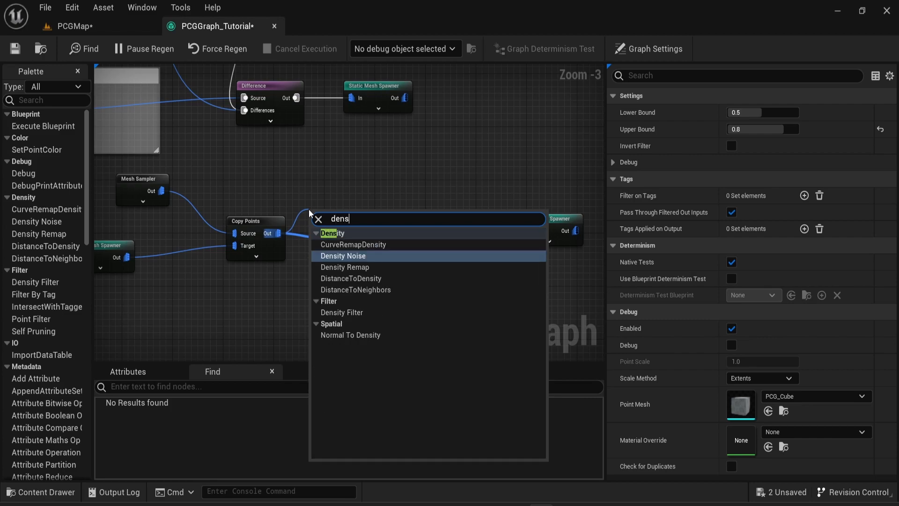
{"action": "left_click", "coordinate": [342, 256]}
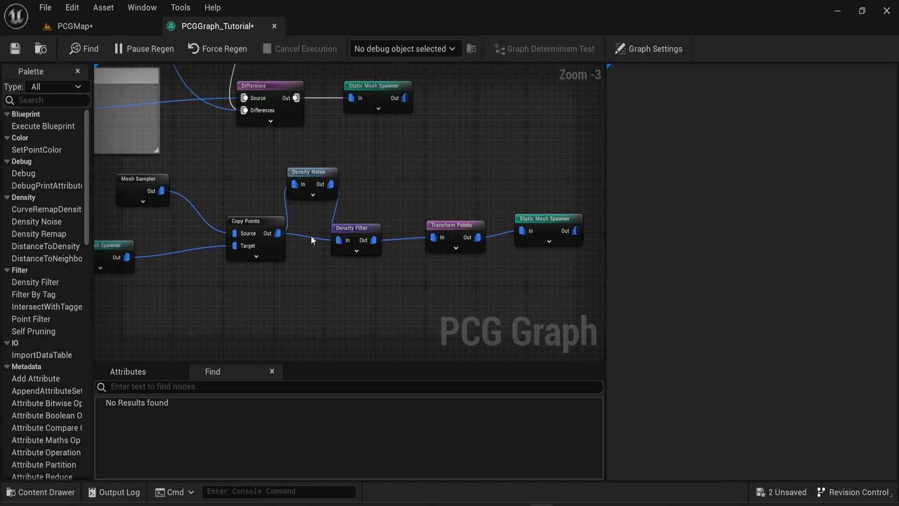
Step: Inspect the Transform Points settings and view the noise-filtered points in the level
{"action": "left_click", "coordinate": [74, 25]}
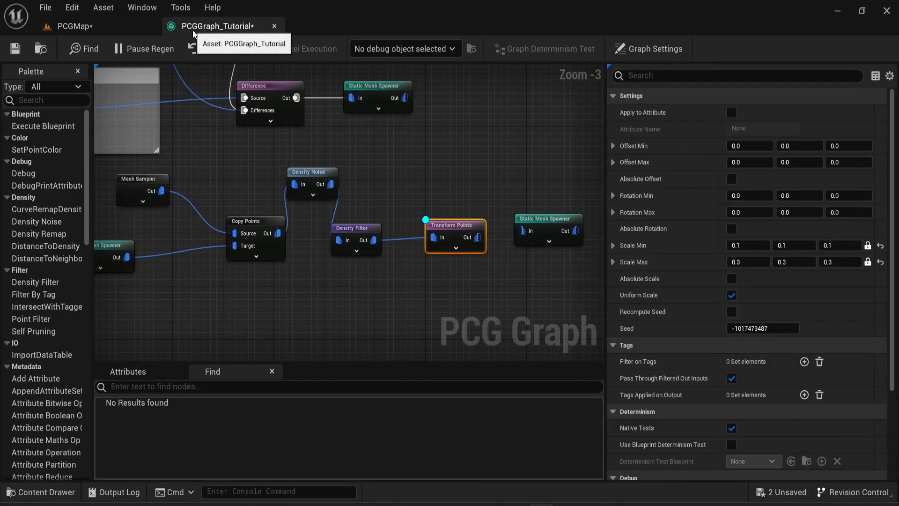
{"action": "mouse_move", "coordinate": [464, 225]}
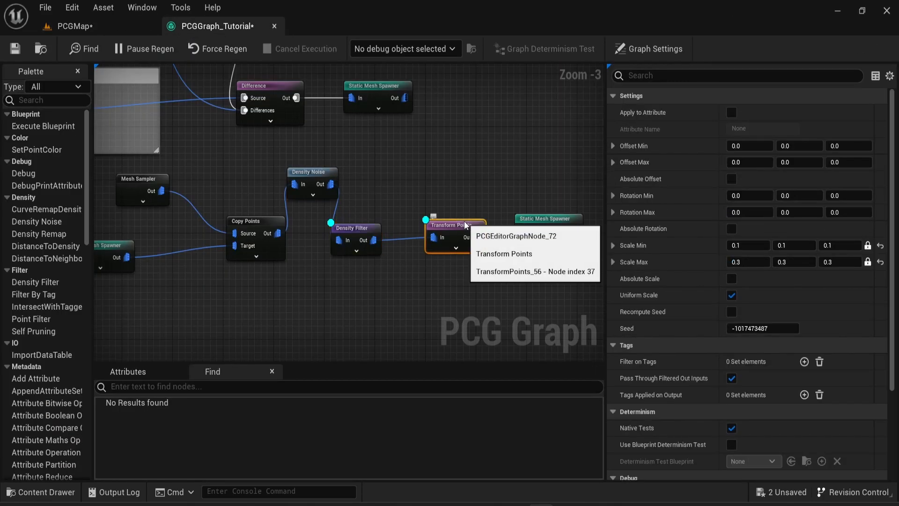
{"action": "left_click", "coordinate": [74, 26]}
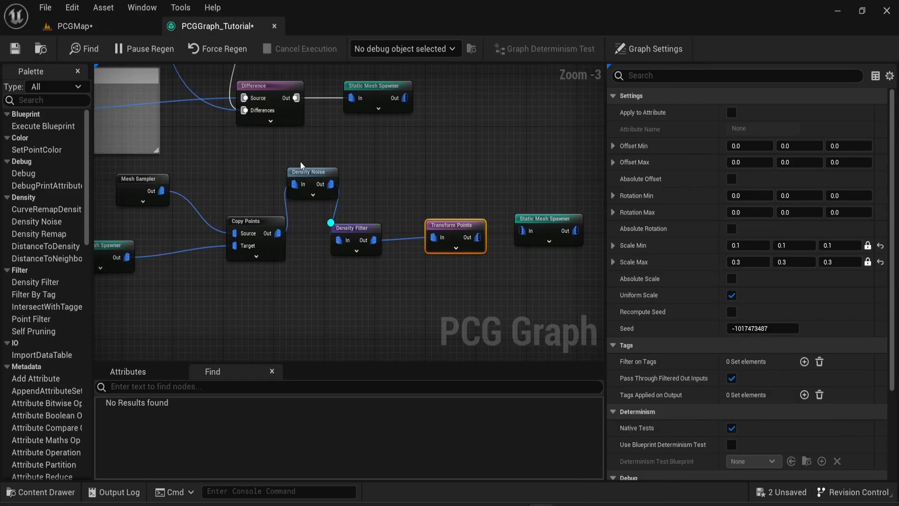
{"action": "left_click", "coordinate": [354, 227]}
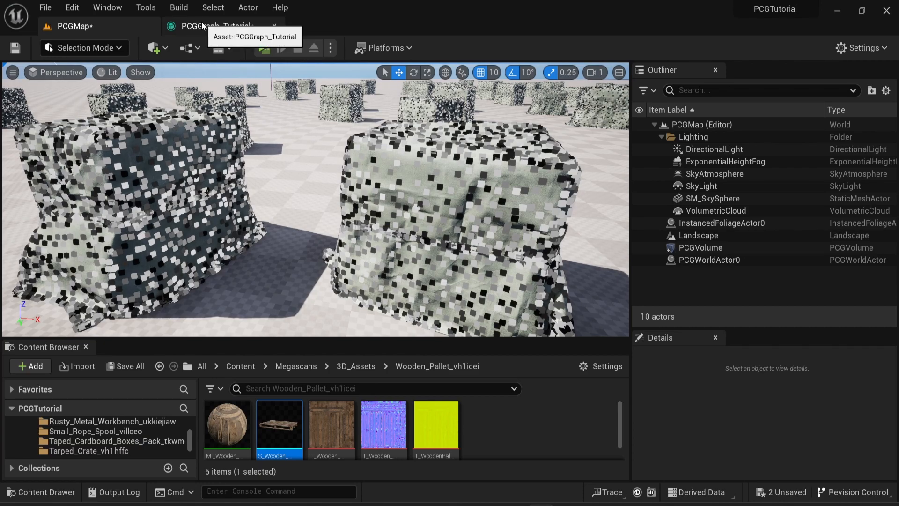
Step: Add a Normal To Density node after Copy Points and preview it in the level
{"action": "left_click", "coordinate": [215, 26]}
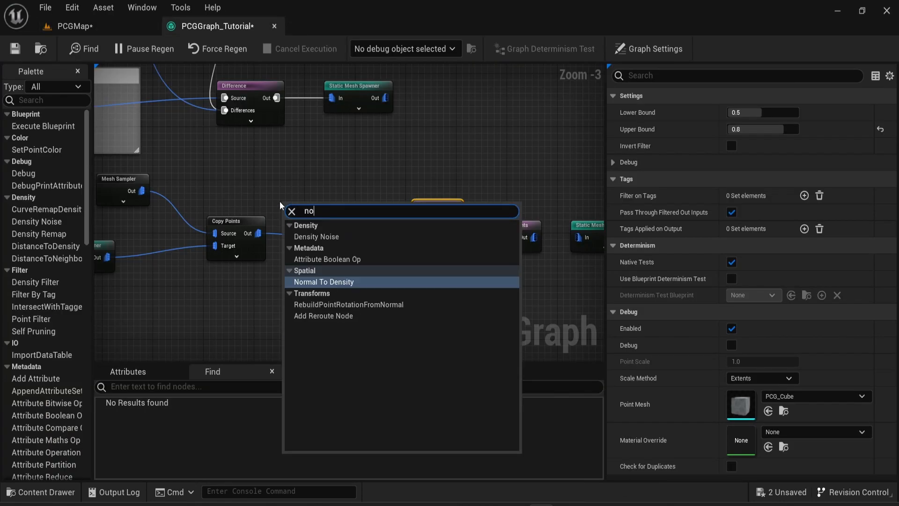
{"action": "left_click", "coordinate": [324, 281]}
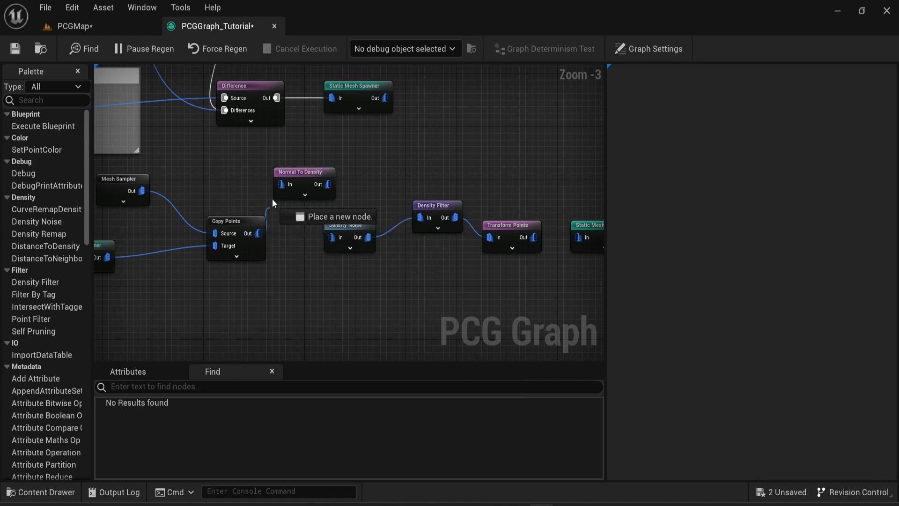
{"action": "left_click", "coordinate": [304, 171]}
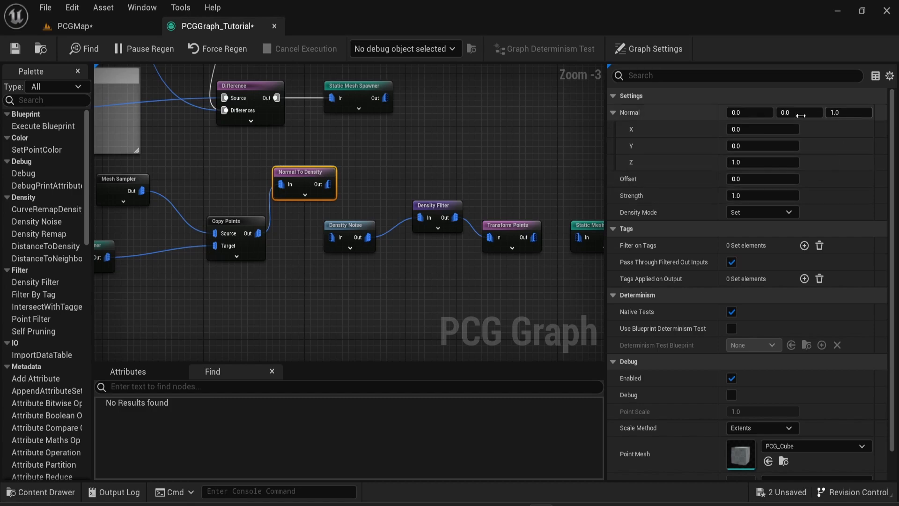
{"action": "left_click", "coordinate": [74, 26]}
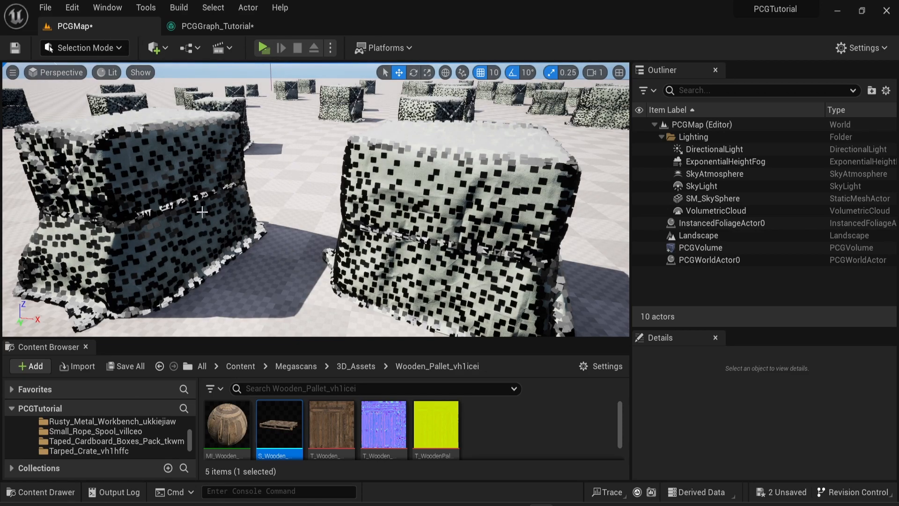
Step: Duplicate the Normal To Density node and set its Normal Z to -1
{"action": "left_click", "coordinate": [217, 26]}
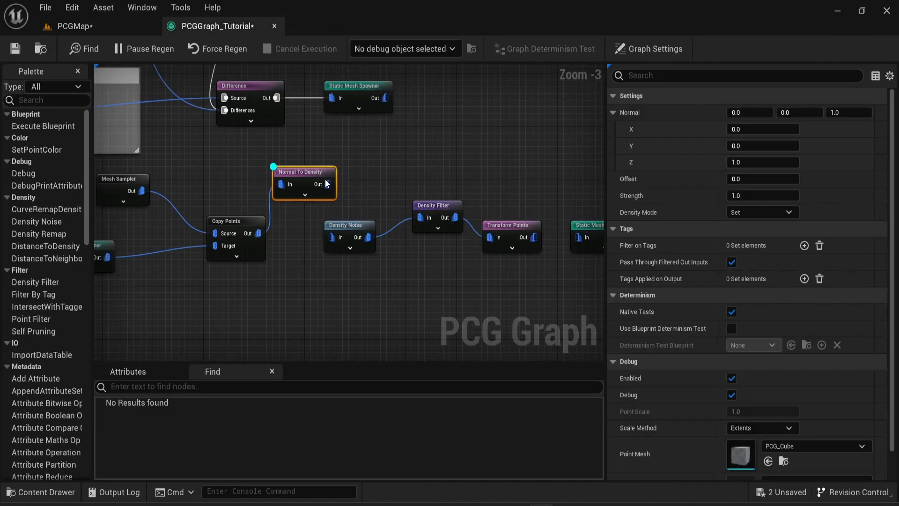
{"action": "left_click_drag", "start_coordinate": [324, 184], "coordinate": [388, 181]}
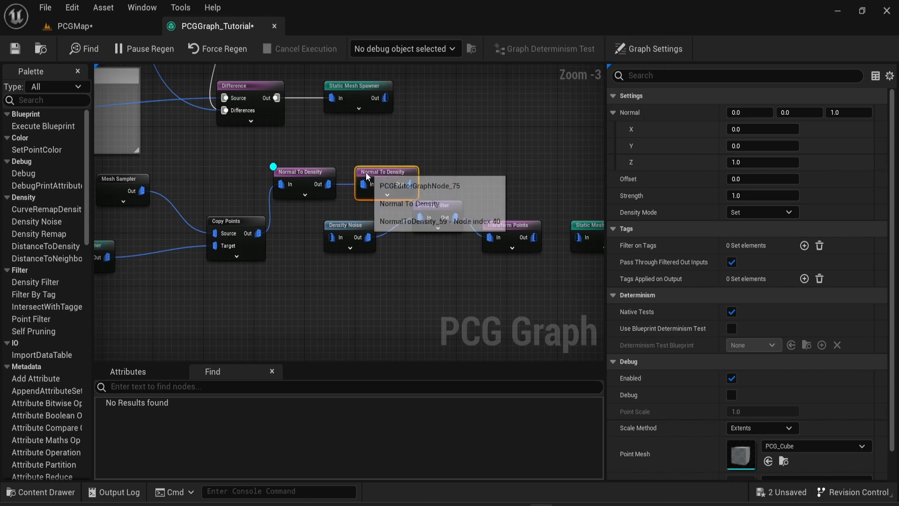
{"action": "type", "text": "-1"}
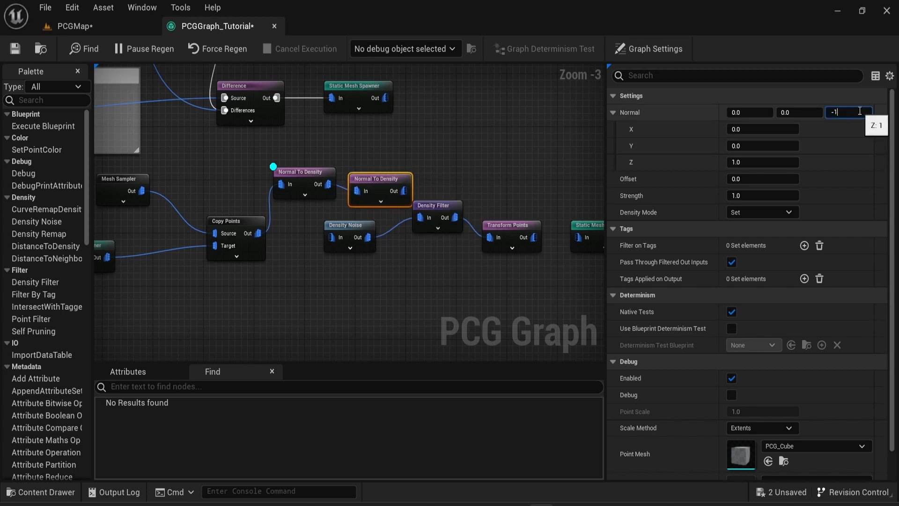
{"action": "key", "text": "enter"}
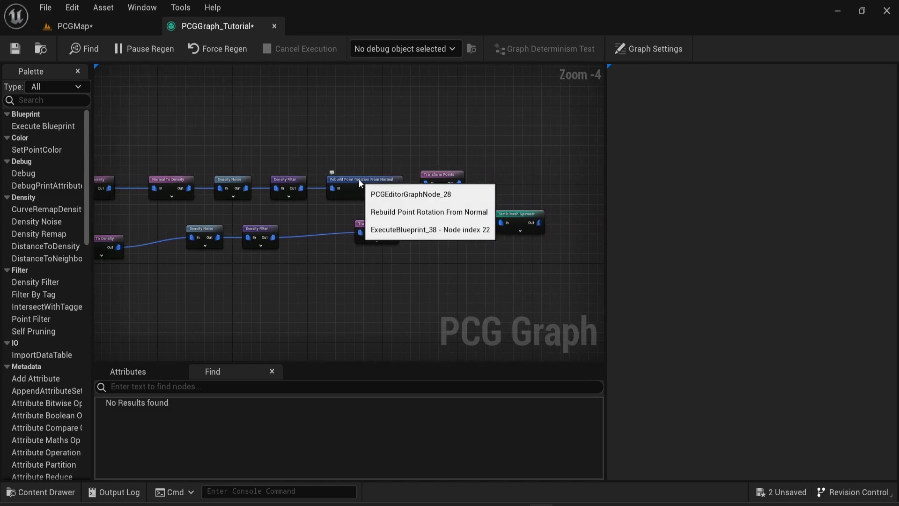
Step: Enter 1.0 on the second normal branch and view the ivy-covered crates in PCGMap
{"action": "left_click", "coordinate": [363, 179]}
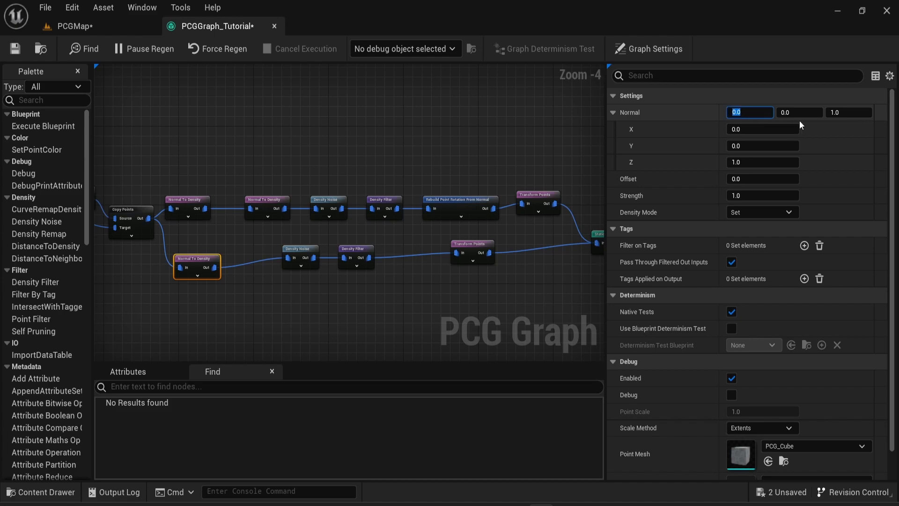
{"action": "type", "text": "1.0"}
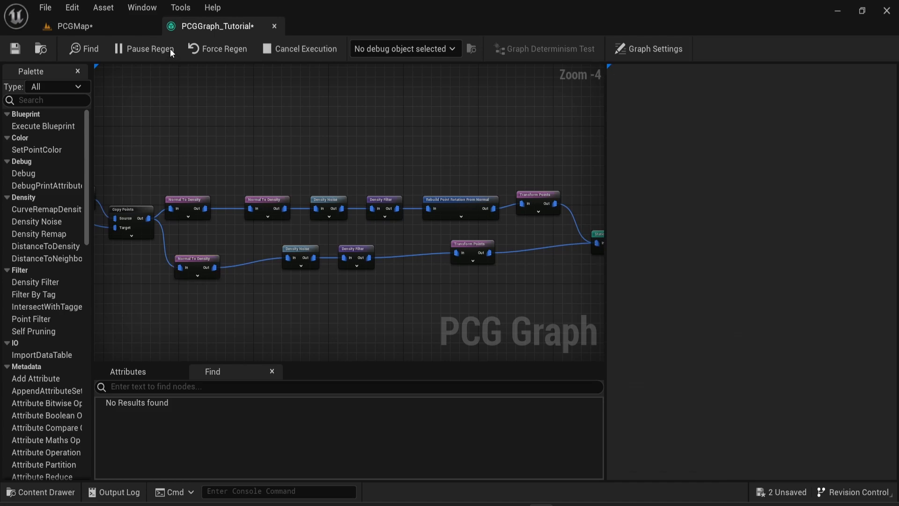
{"action": "left_click", "coordinate": [75, 25]}
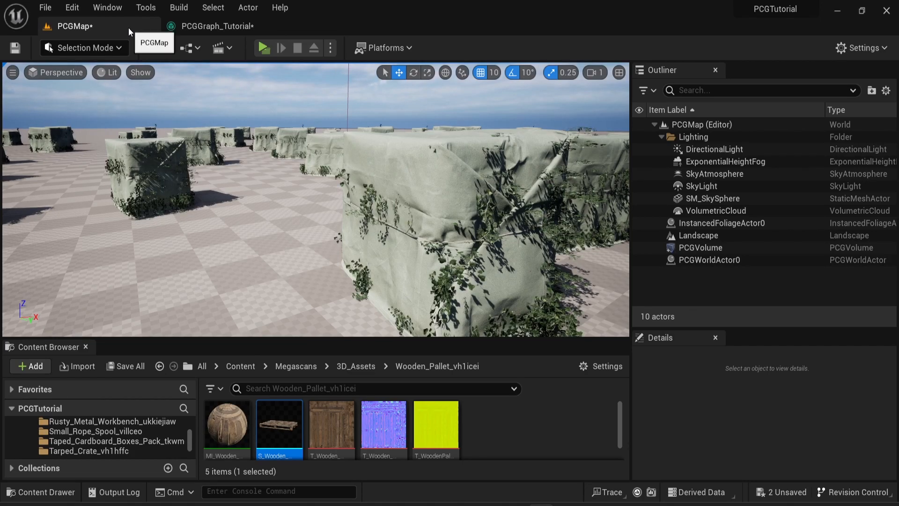
{"action": "left_click", "coordinate": [263, 48]}
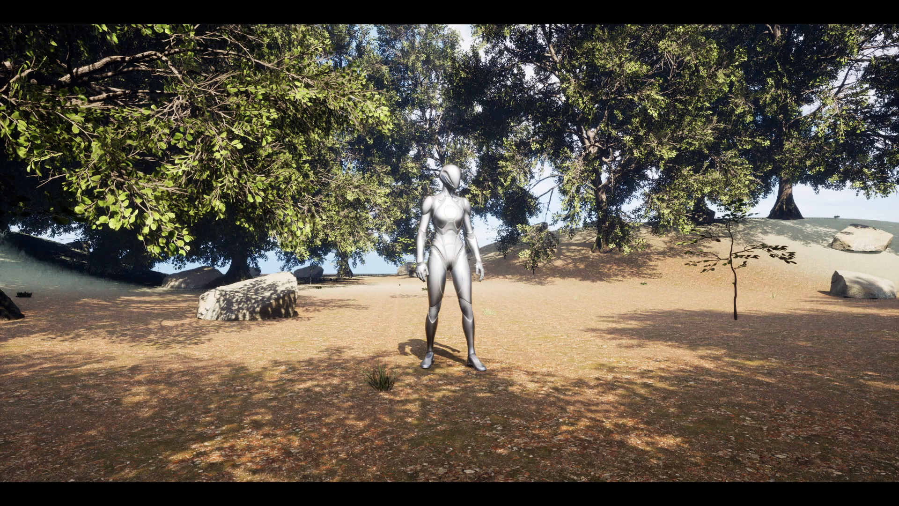